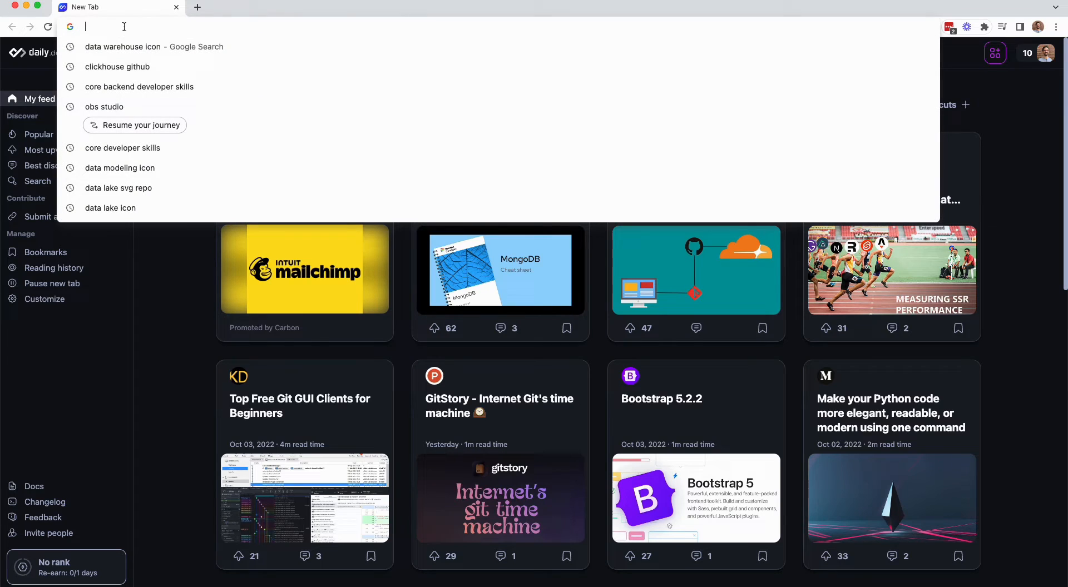
Step: Sign in to ui.tinybird.co with the personal Google account
type("ui.tinybird.co")
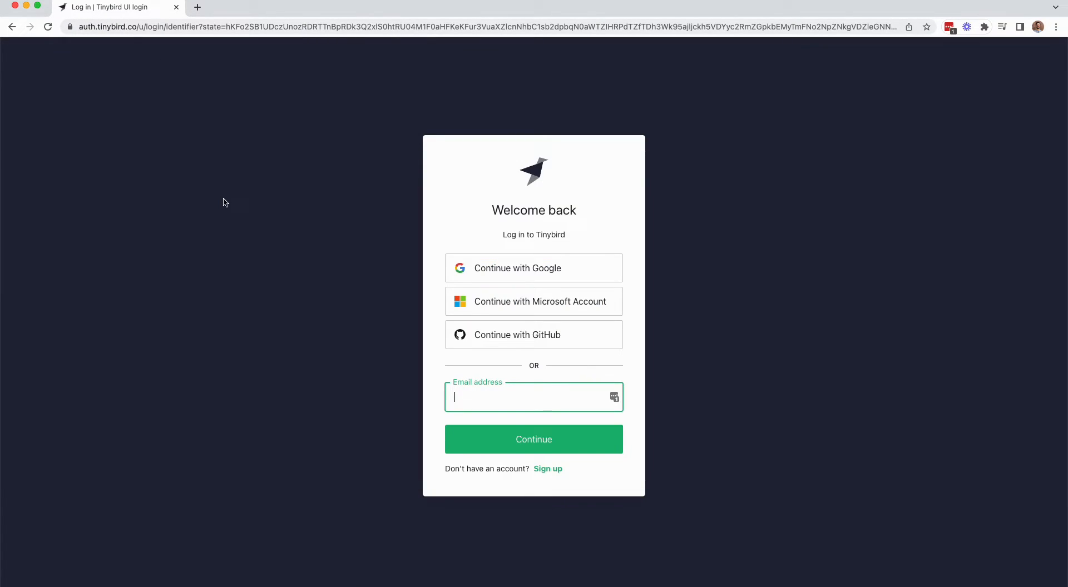
left_click(533, 269)
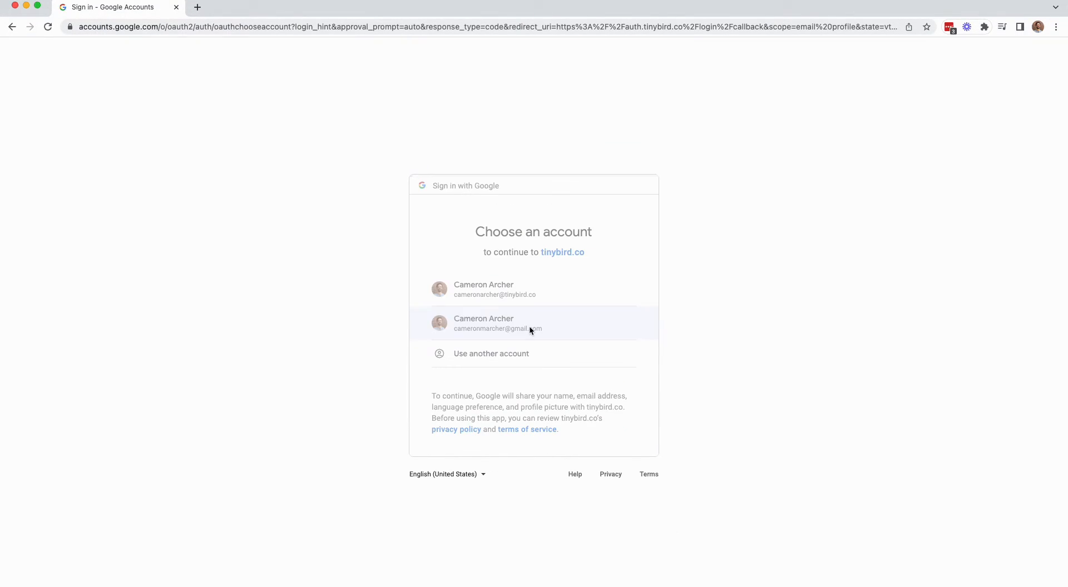
left_click(497, 323)
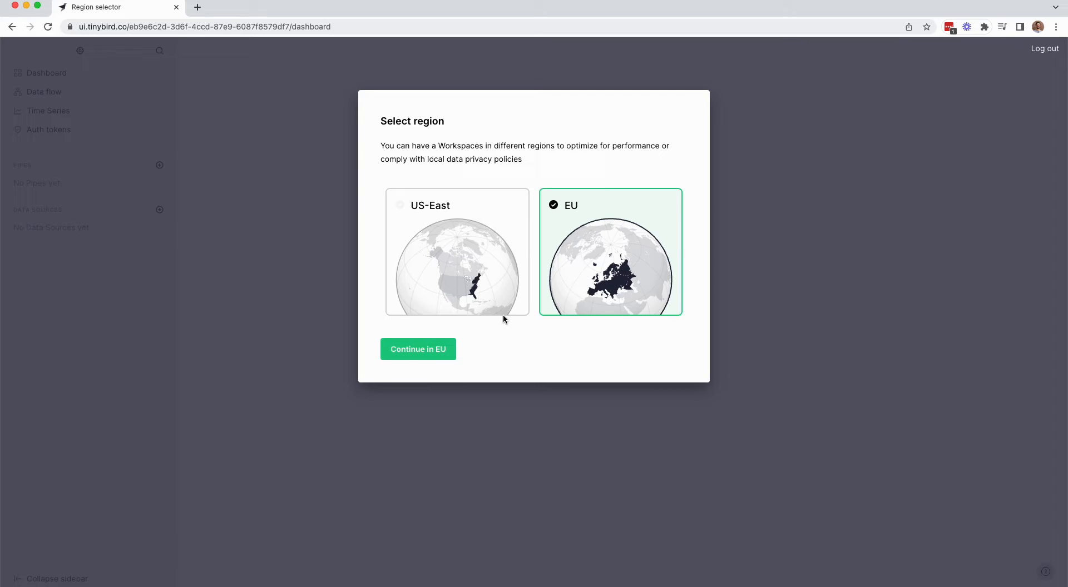
Step: Choose the US-East region and continue to workspace setup
left_click(456, 251)
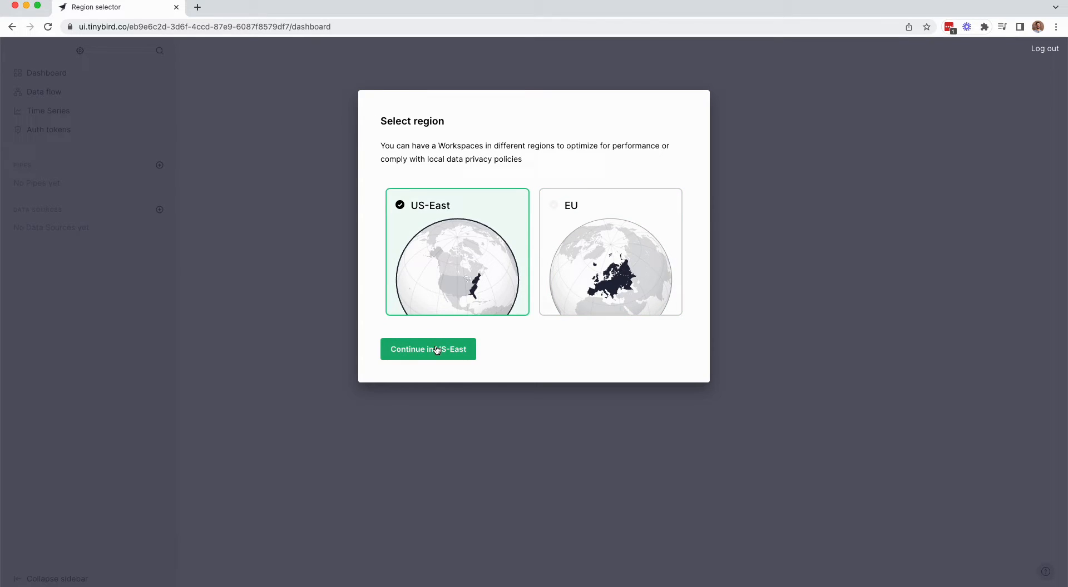
left_click(428, 349)
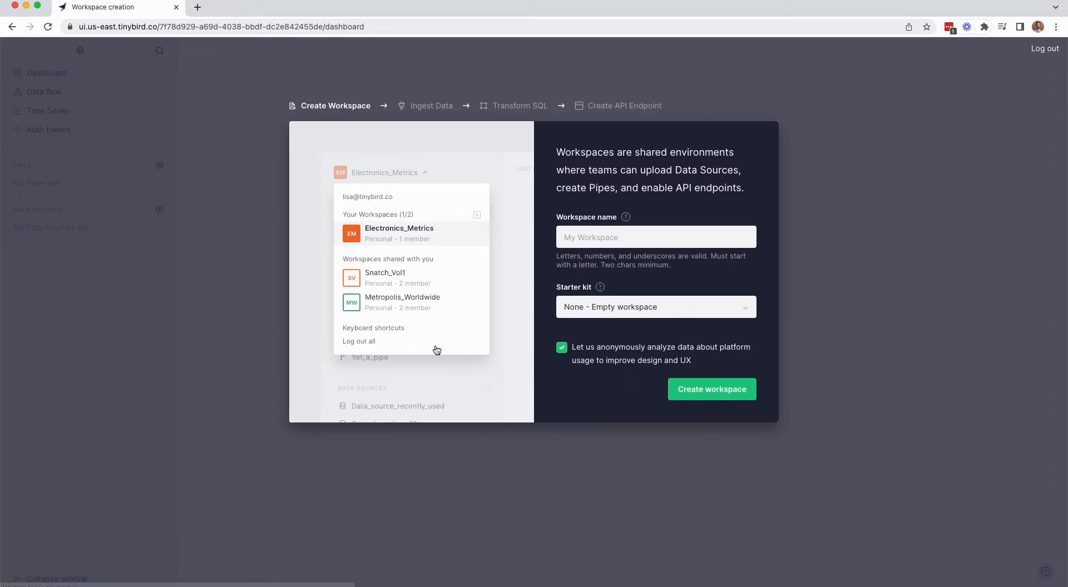
Step: Create a workspace named first_tinybird_workspace
left_click(655, 237)
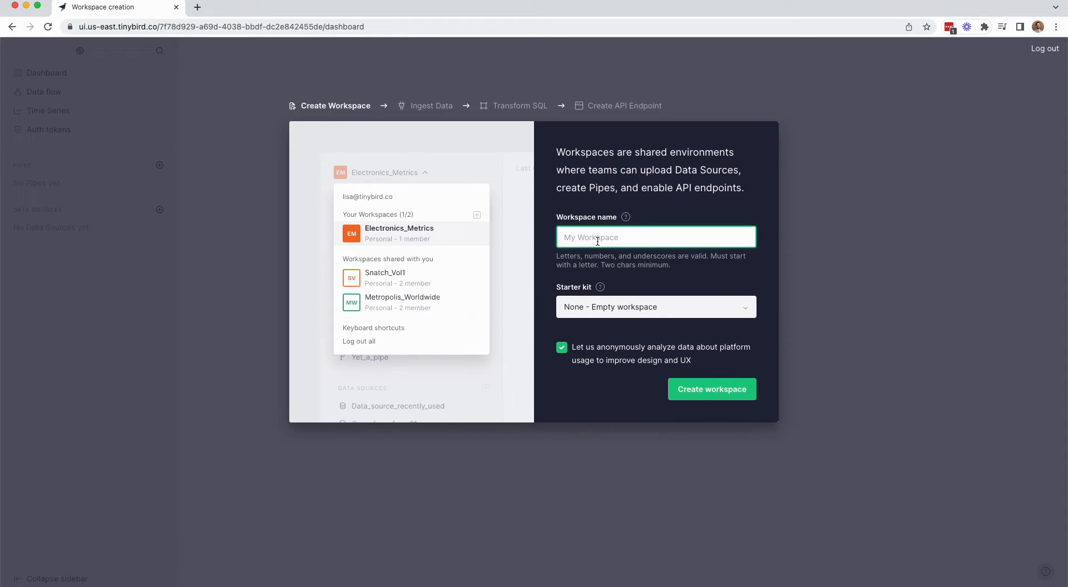
type("first_tinybird_wo")
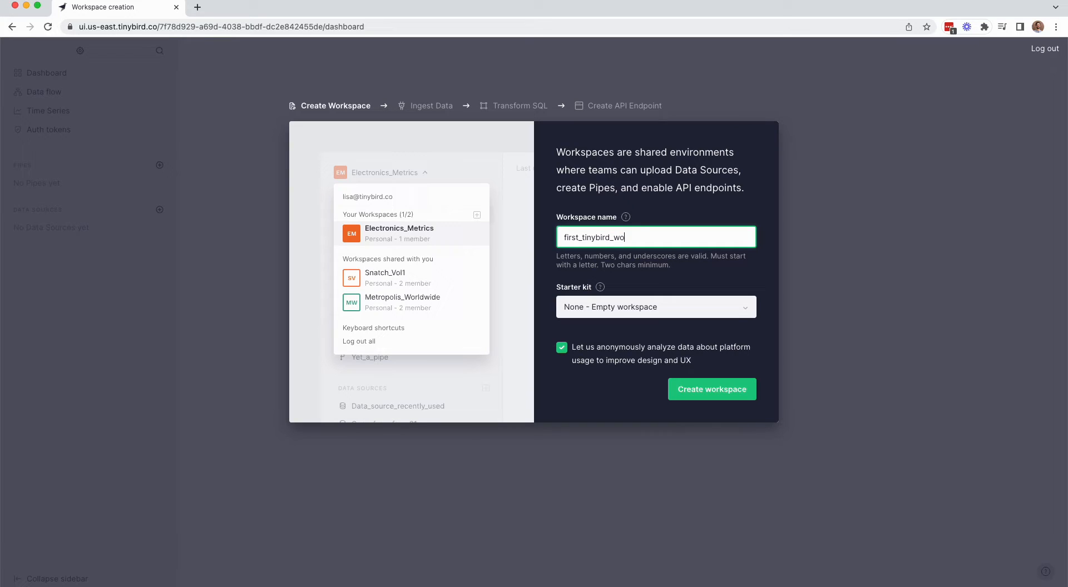
type("rkspace")
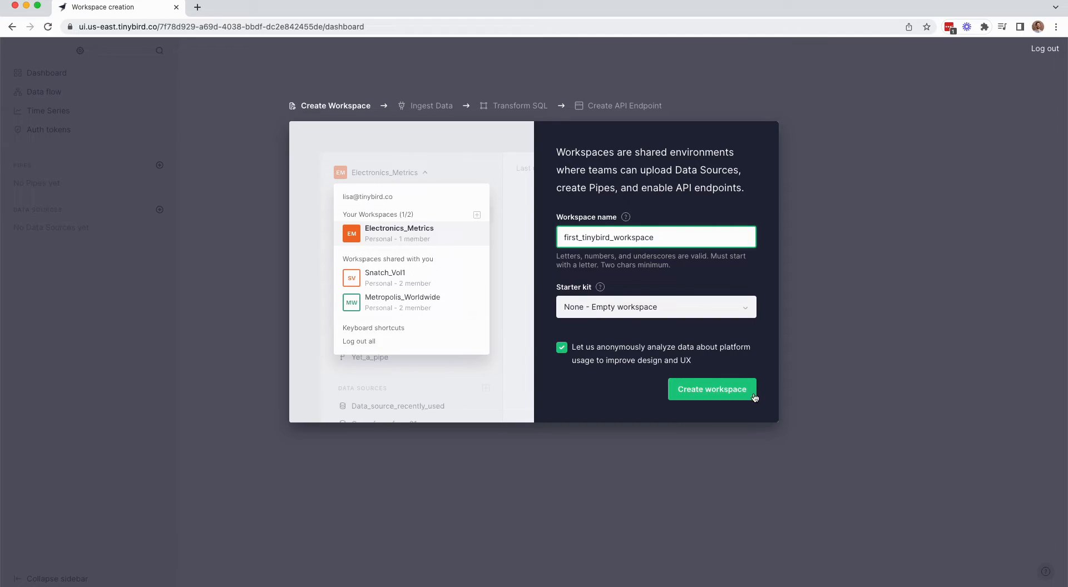
left_click(712, 390)
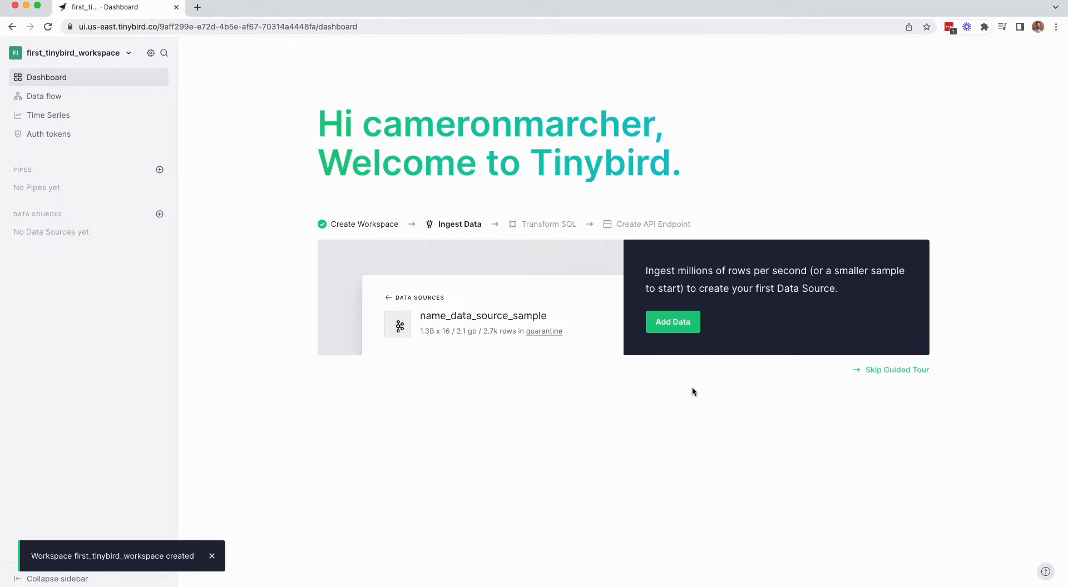
mouse_move(366, 386)
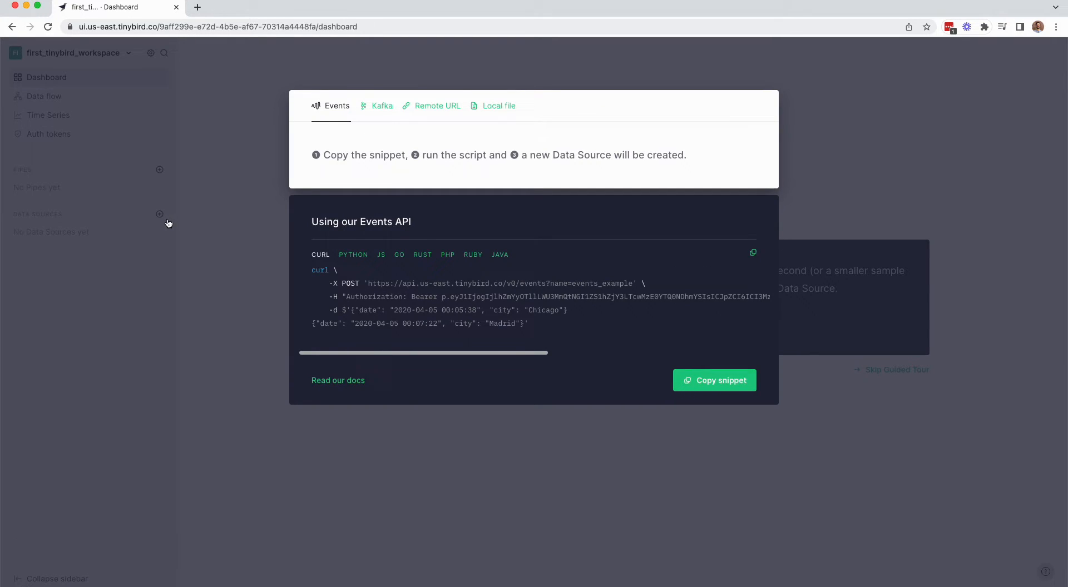
Step: Review the Kafka, Local file and Remote URL ingestion options
left_click(381, 106)
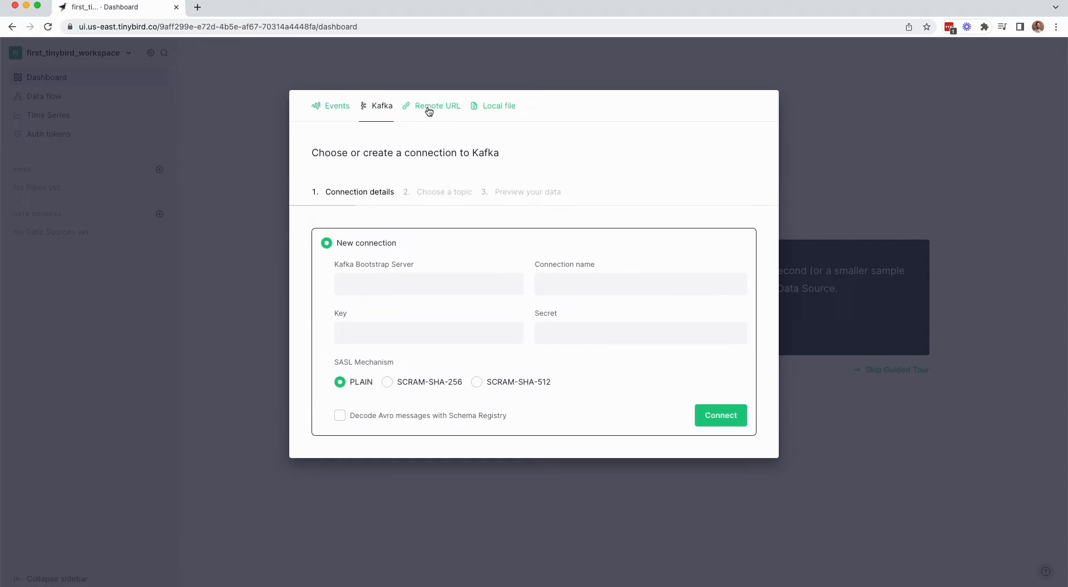
left_click(499, 106)
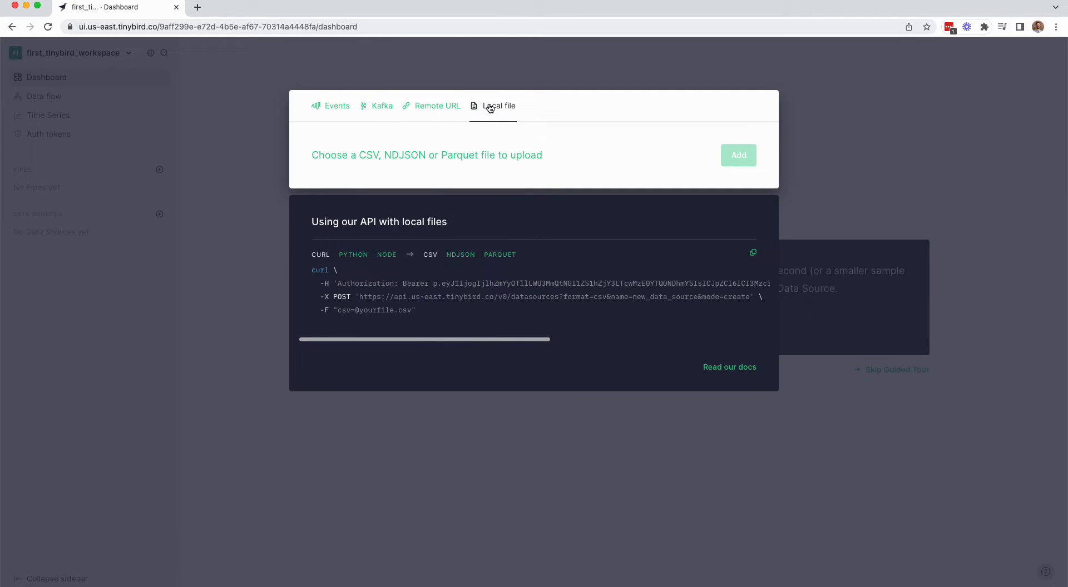
mouse_move(442, 109)
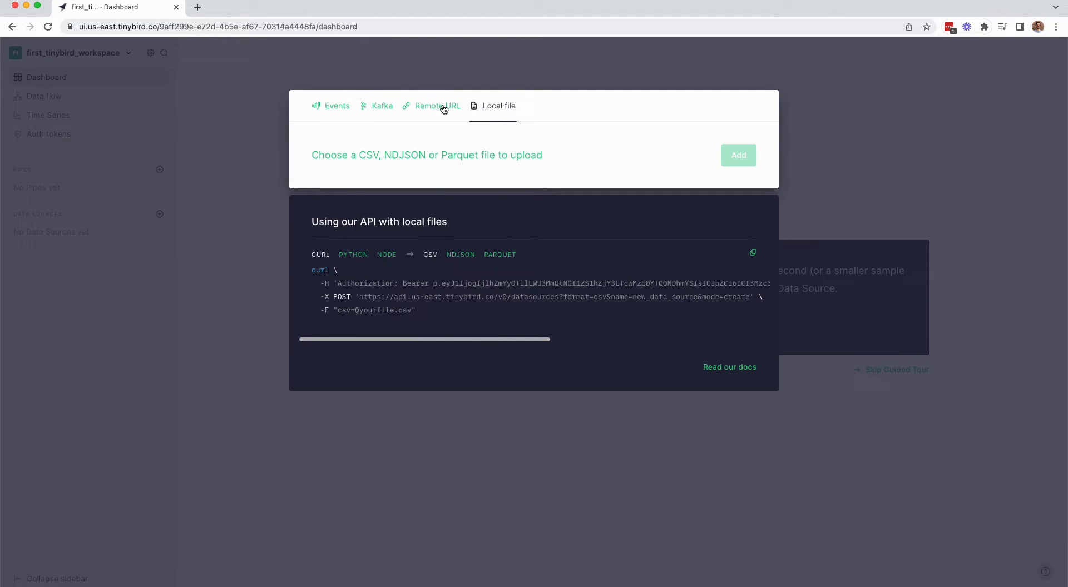
left_click(438, 106)
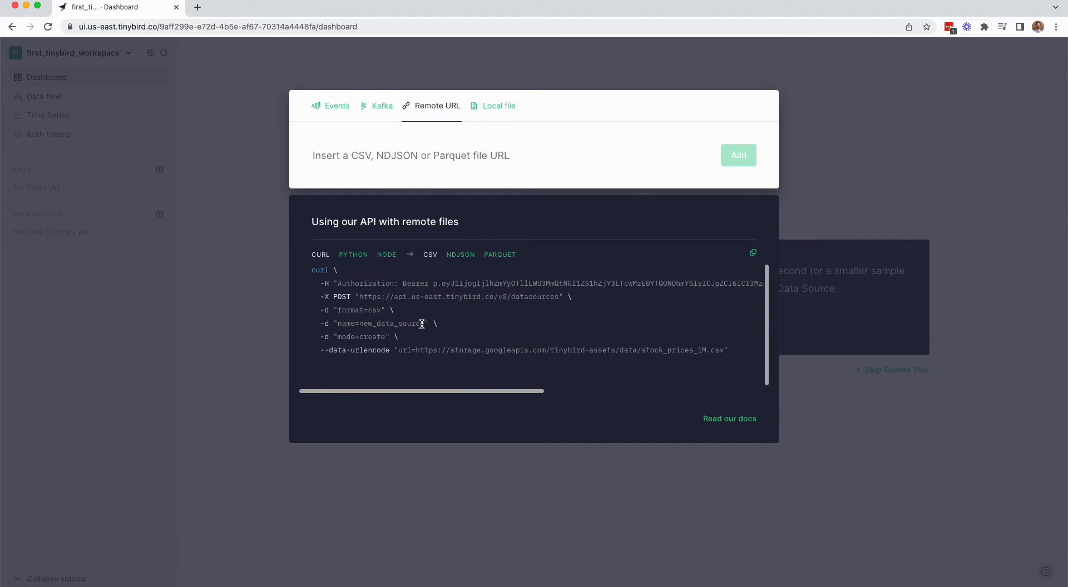
Step: Import stock_prices_1M.csv from its remote URL as a new data source
left_click(408, 156)
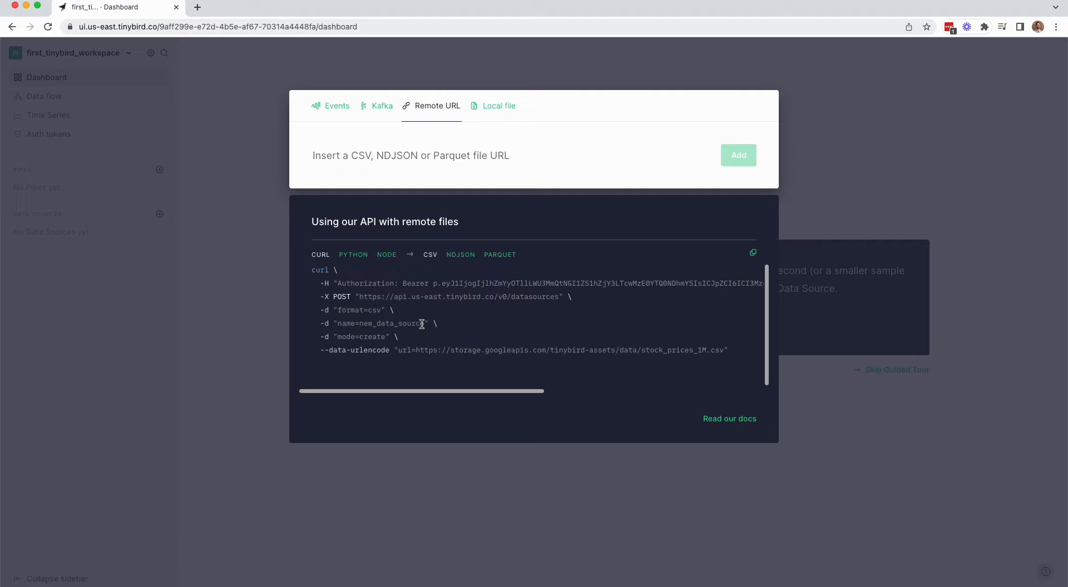
left_click(410, 156)
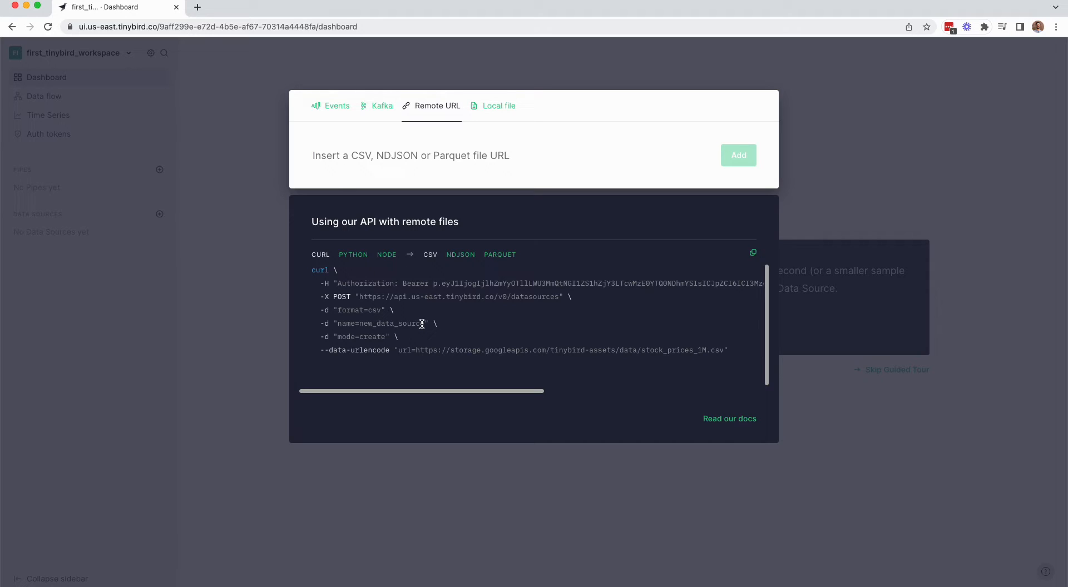
left_click(754, 252)
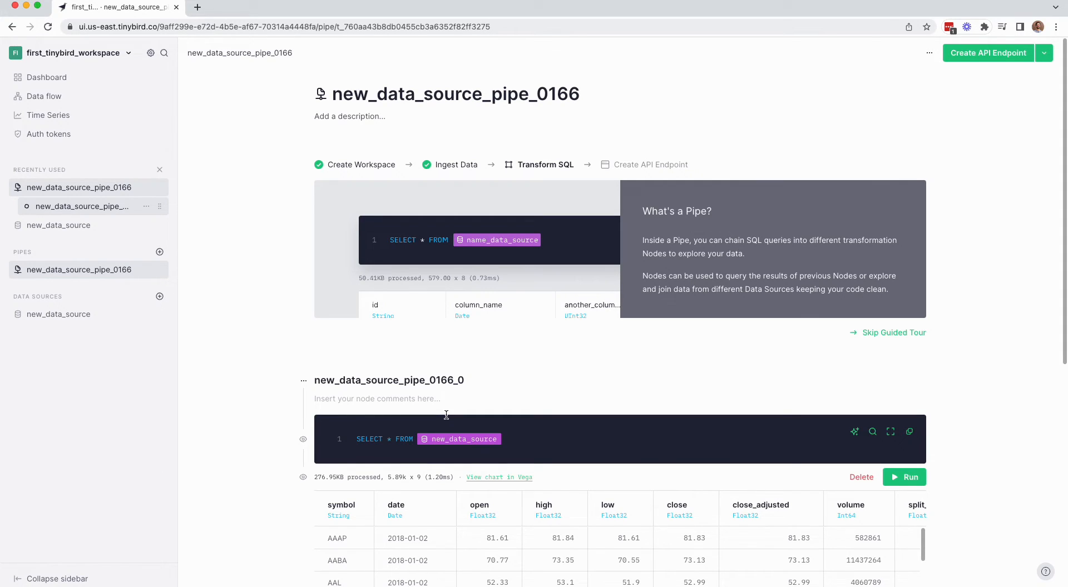
Step: Write node top_10_trade_volume summing volume by symbol for 2007, ordered DESC, LIMIT 10
left_click(393, 439)
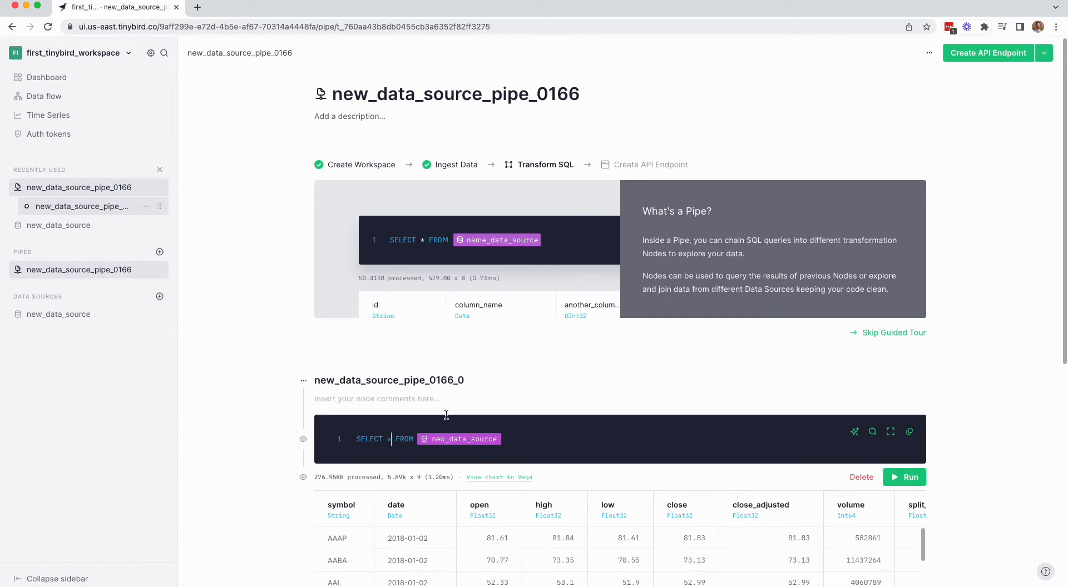
type("symbol, sum(volume) trade_volume")
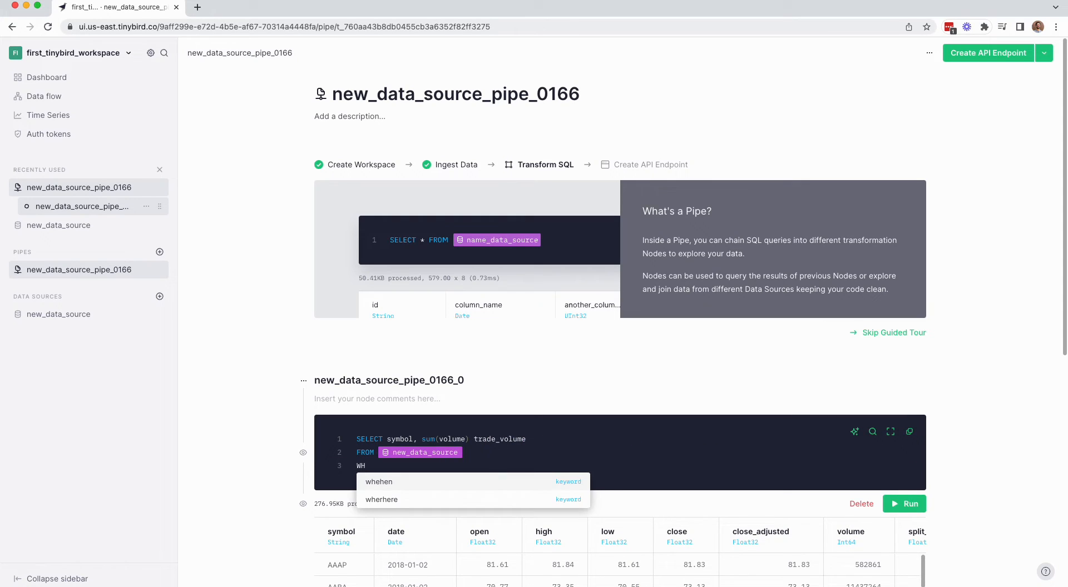
type("WHERE toStartOfYear(date) = ''")
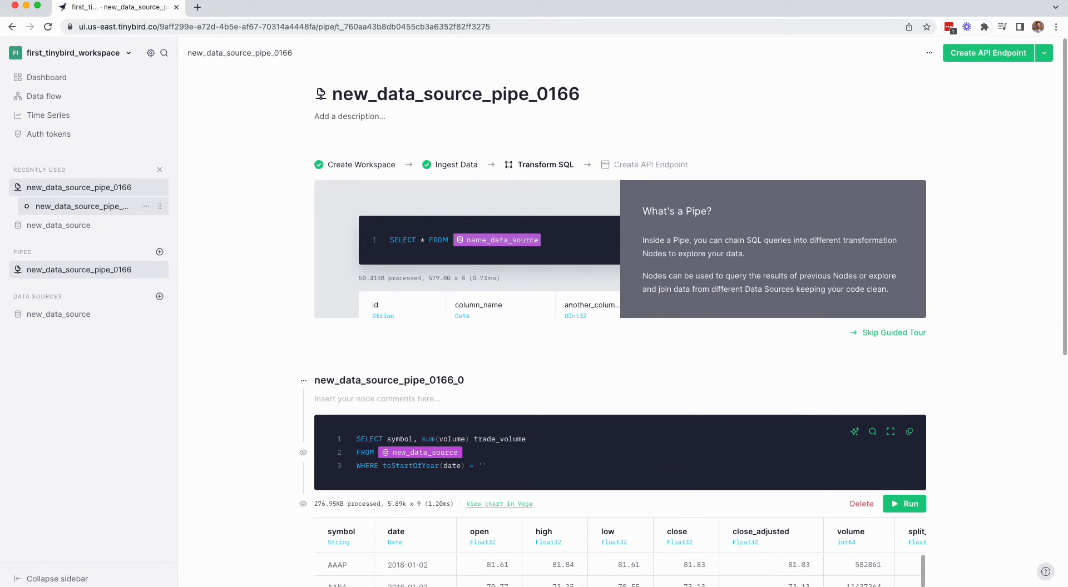
type("2007-01-01'")
type("top_10_")
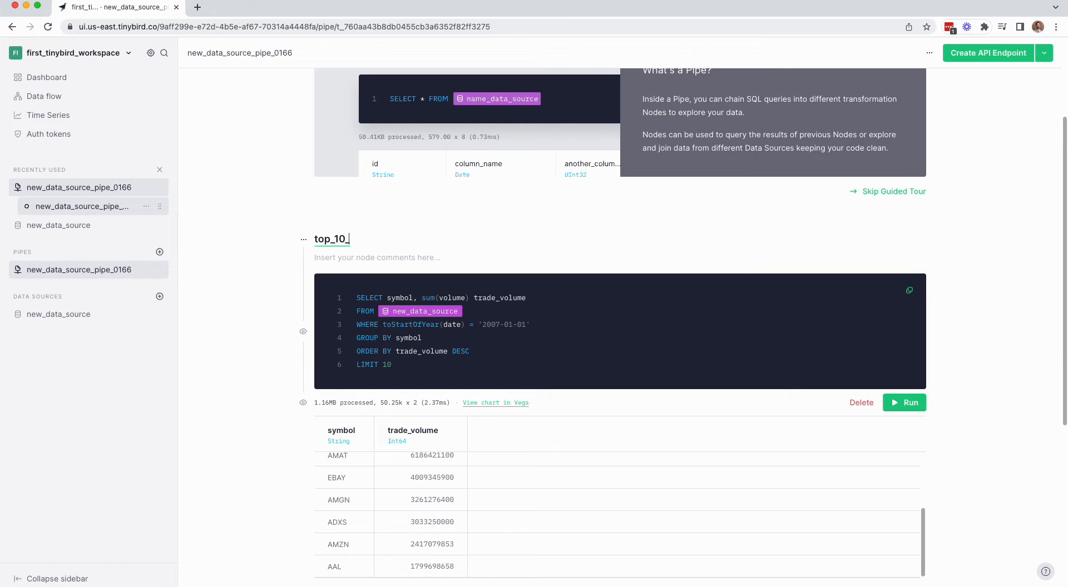
type("trade_volume")
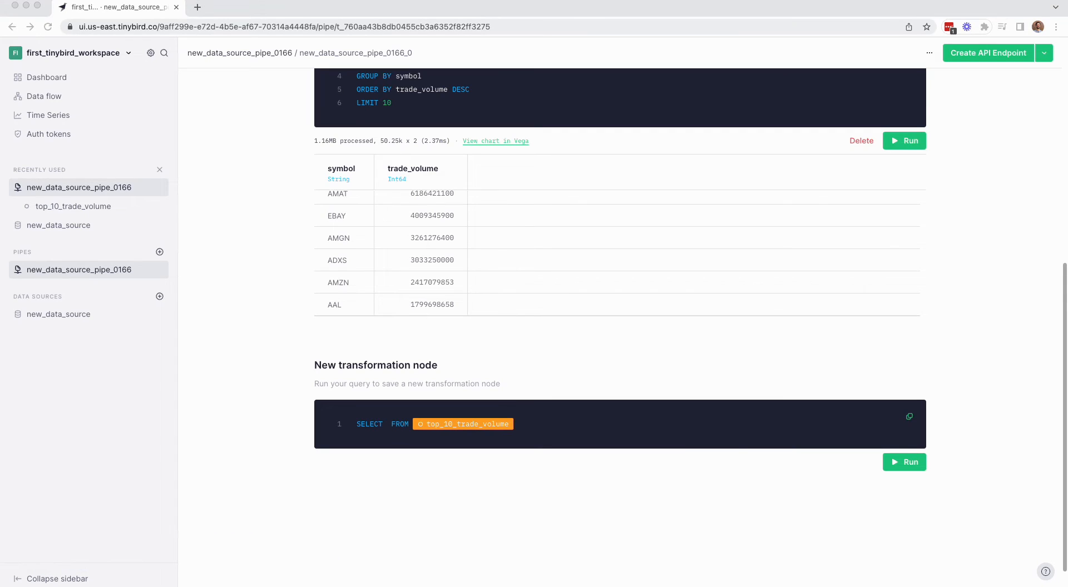
Step: Add and run a second node selecting max(high) as highest_price per symbol, ordered DESC
type("symbol, max(high) highest_price")
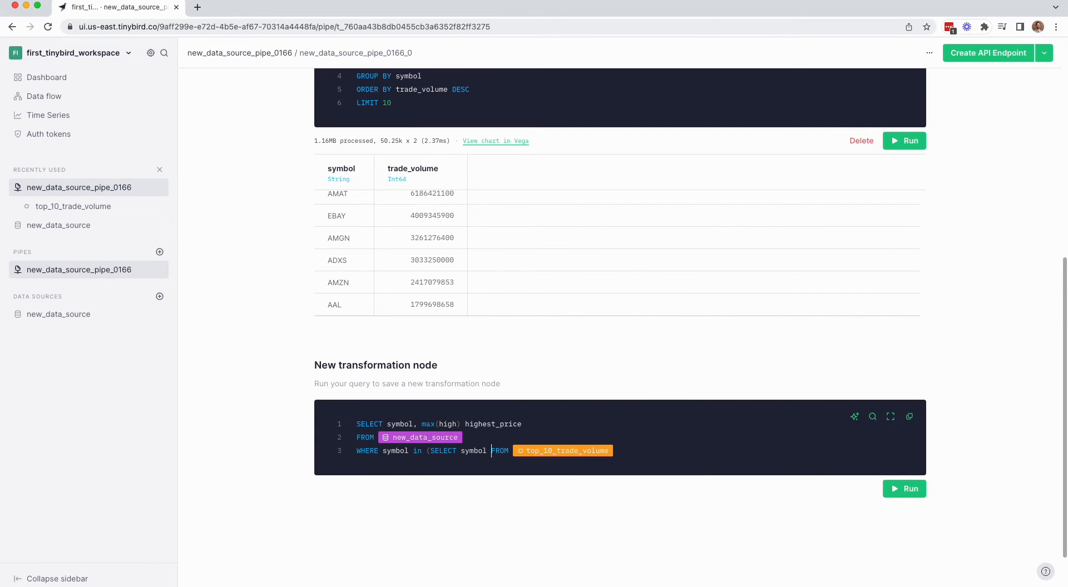
type("GROUP BY new_data_source.symbol")
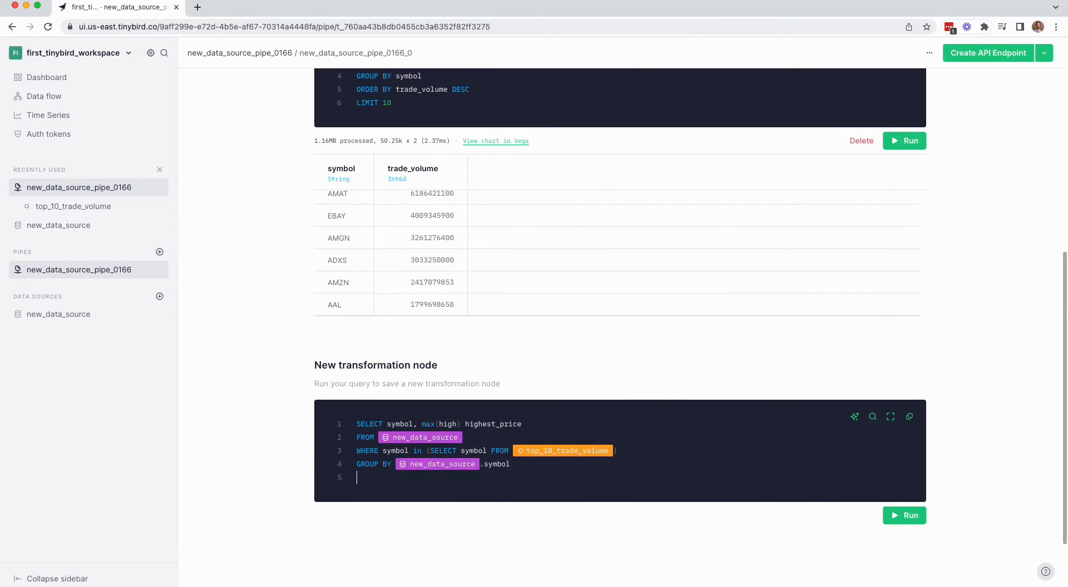
type("ORDER BY highest_price DESC")
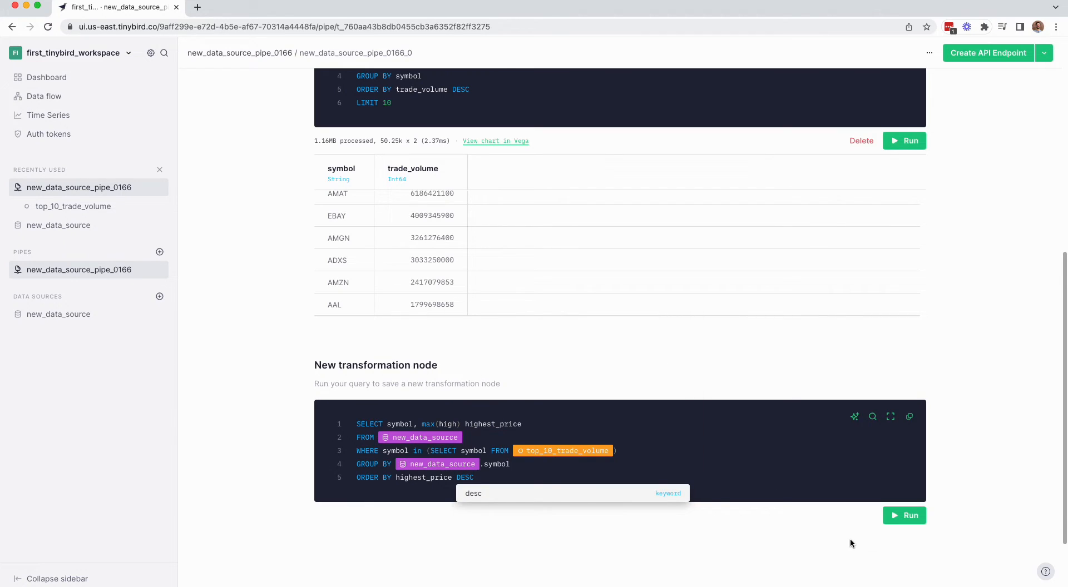
left_click(904, 515)
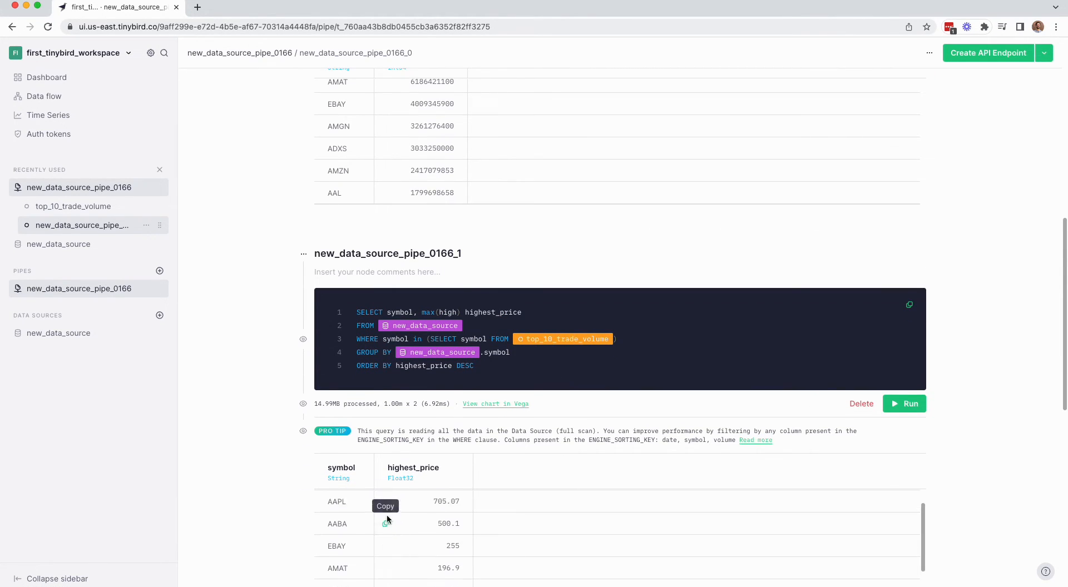
Step: Rename the node endpoint and pipe top_stocks, then publish endpoint as an API Endpoint
type("endpoint")
type("top_stocks")
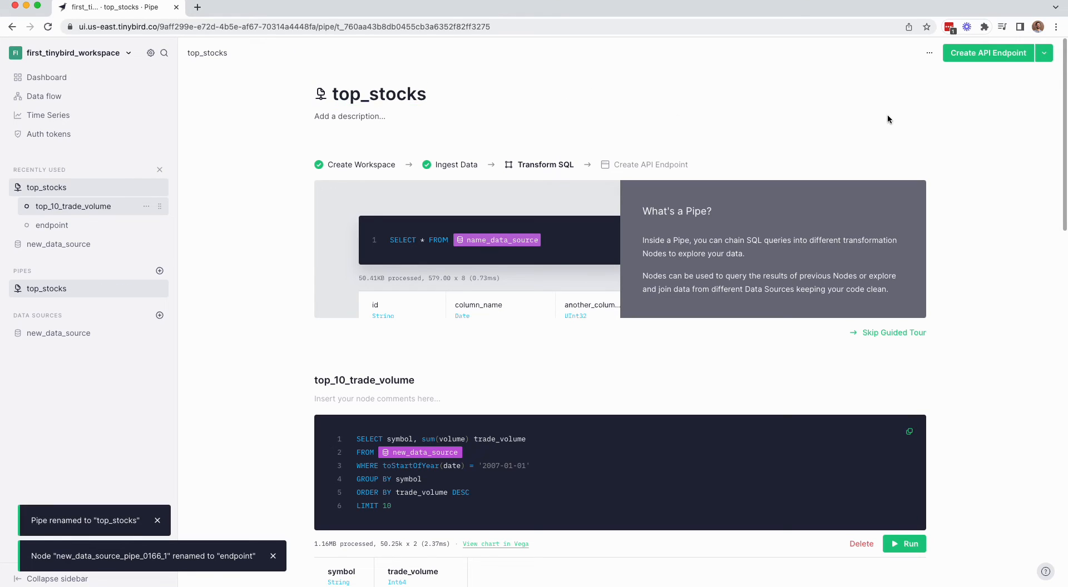
left_click(1045, 52)
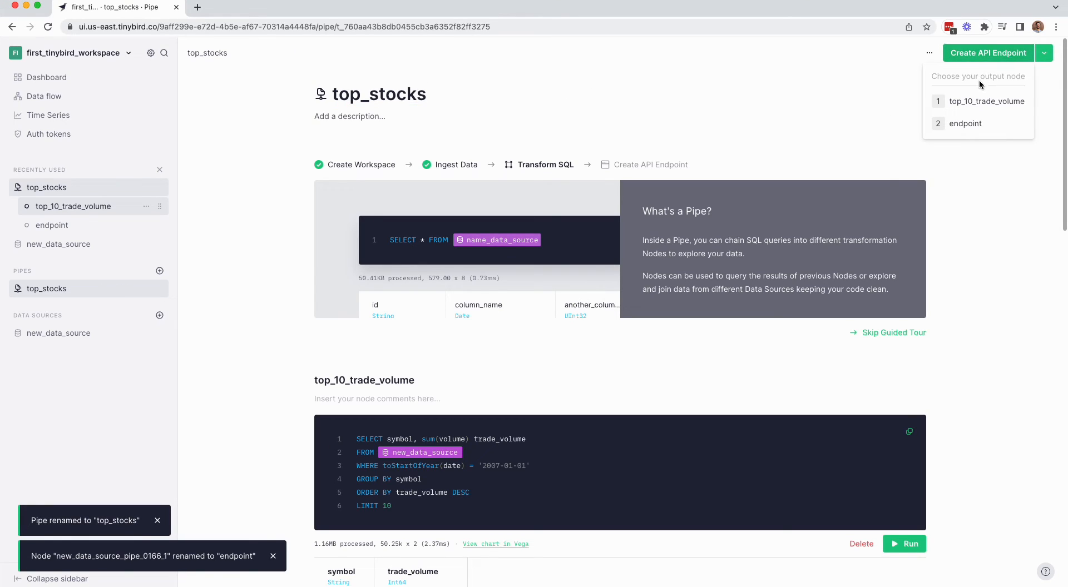
left_click(966, 123)
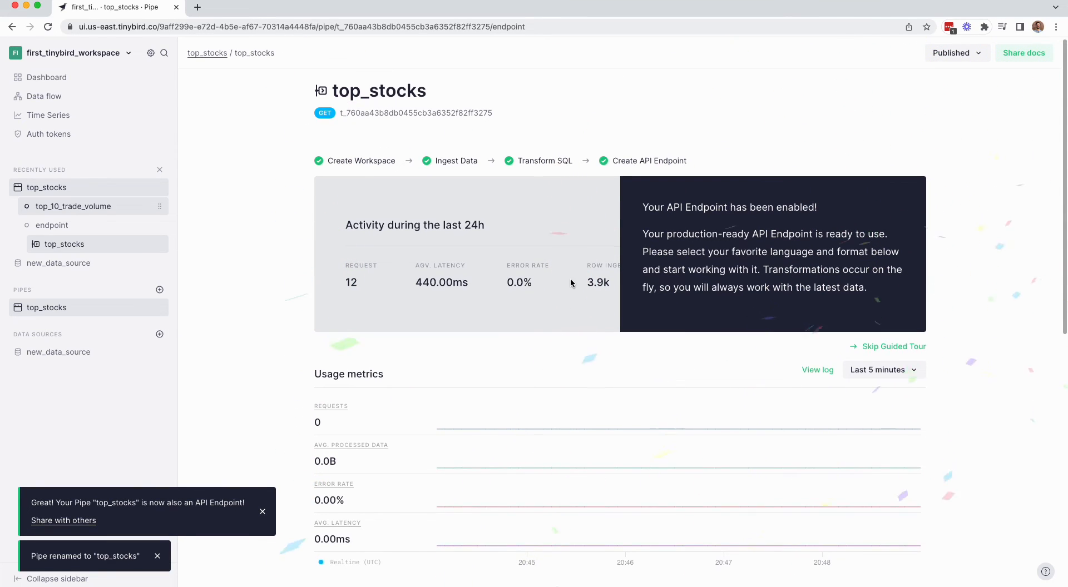
scroll("down", 3)
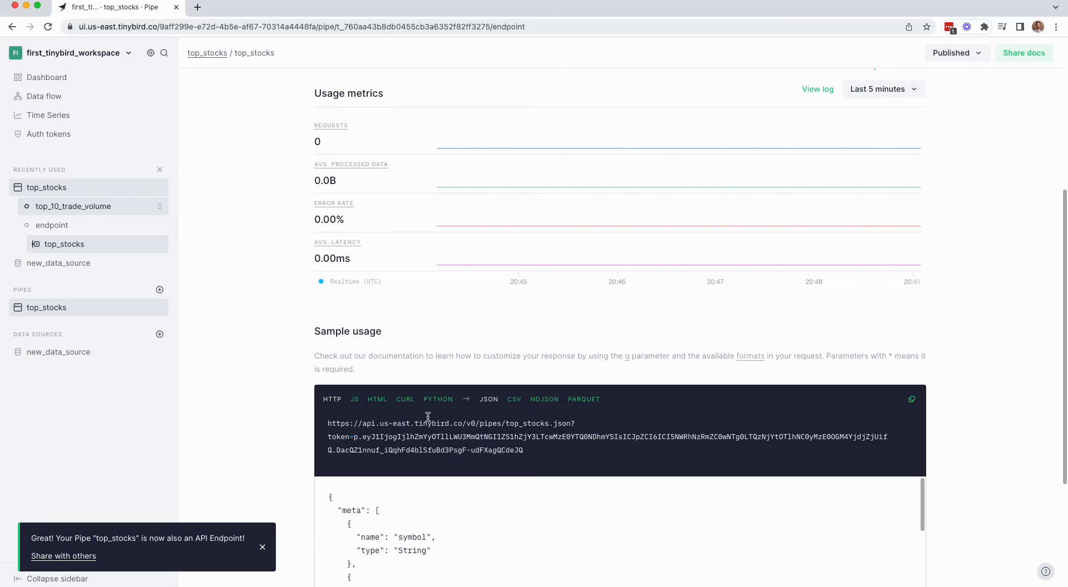
mouse_move(912, 398)
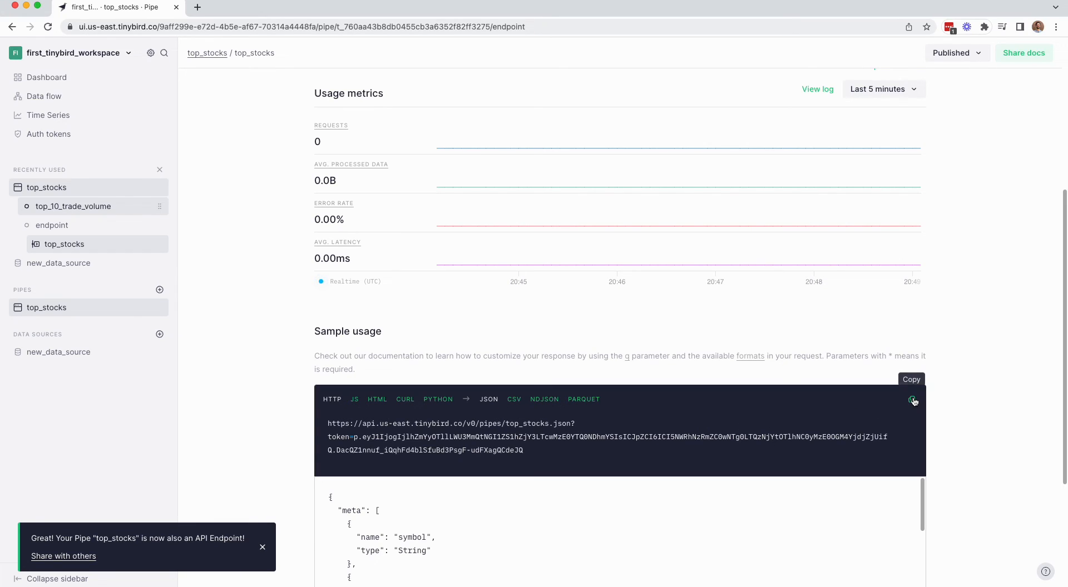